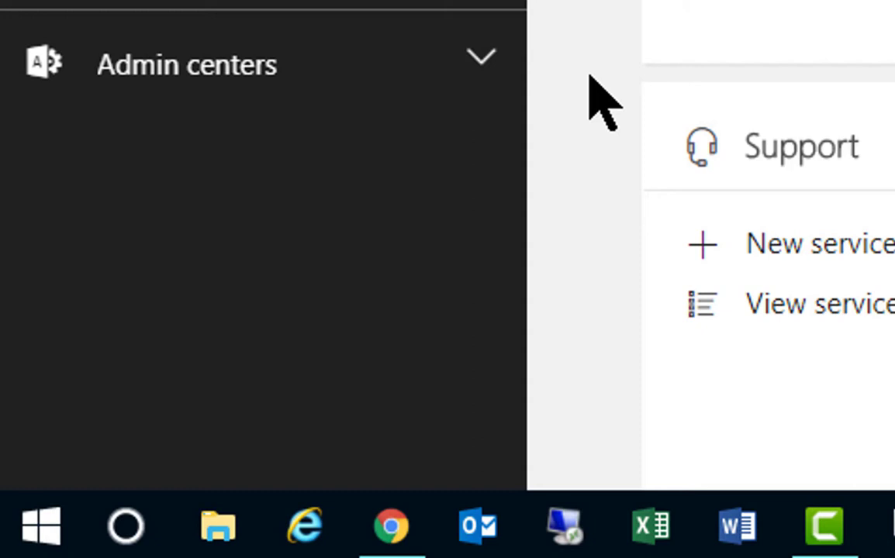
mouse_move(376, 89)
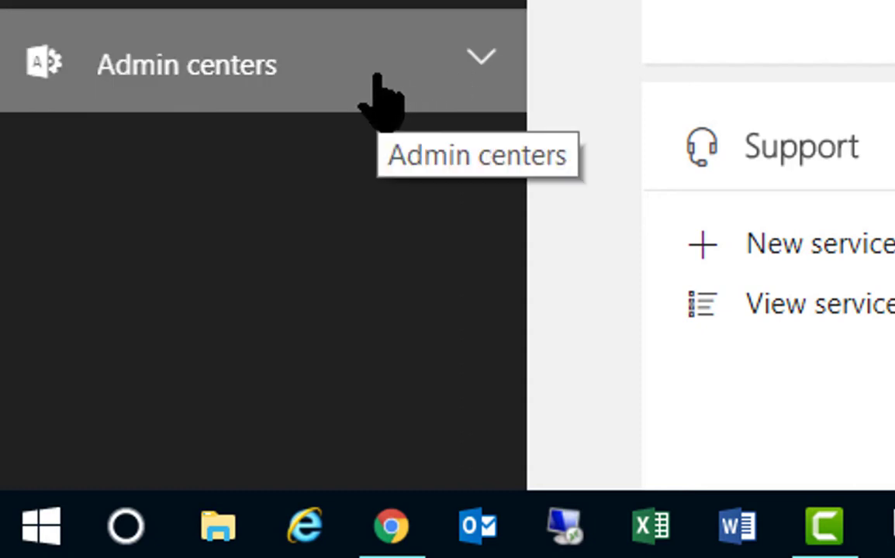
Expand the Admin centers list and go to Security & Compliance.
left_click(194, 63)
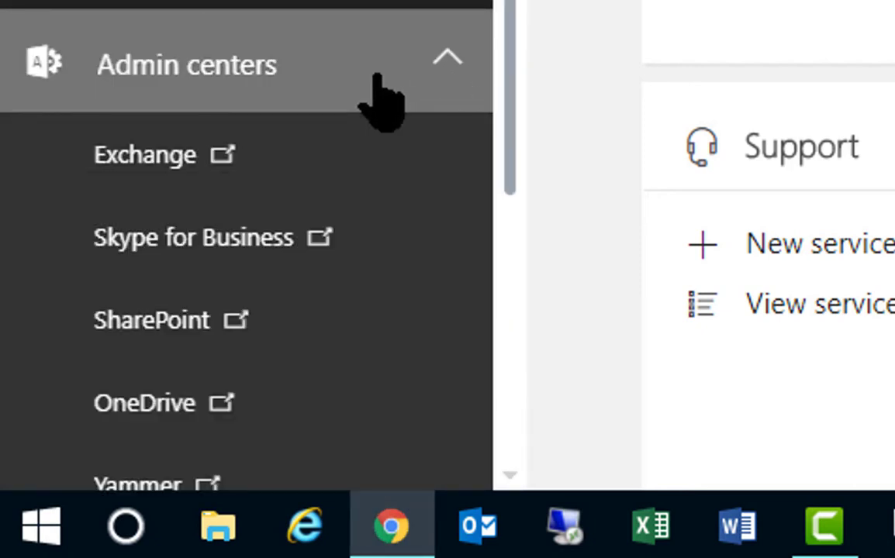
scroll("down", 3)
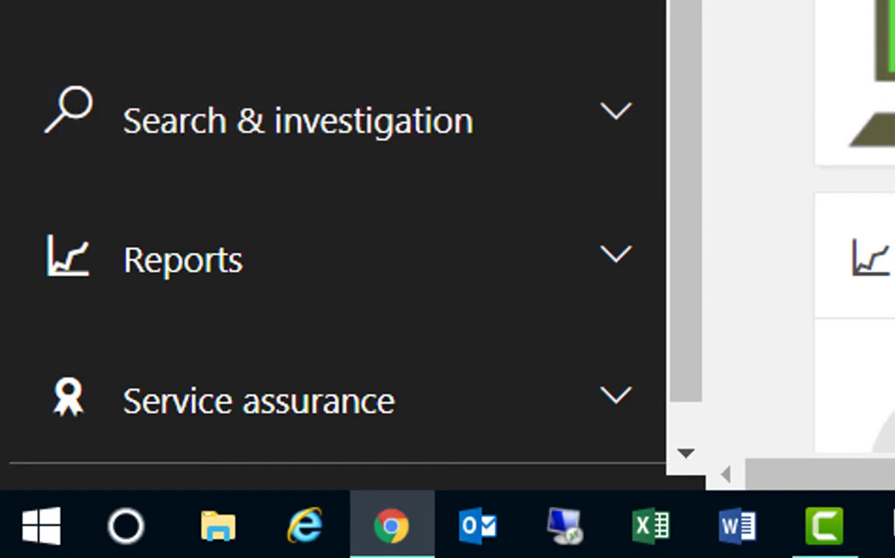
Expand Search & investigation and open the Audit log search page.
left_click(296, 120)
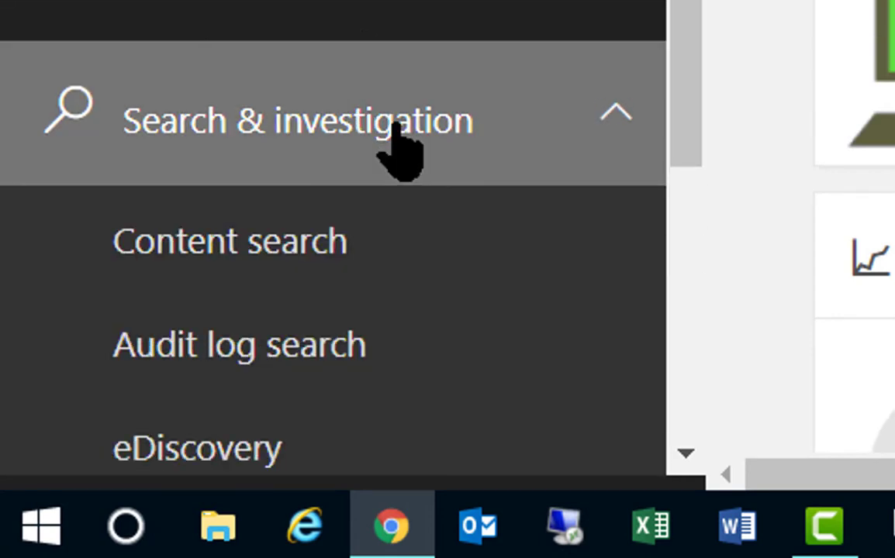
scroll("down", 3)
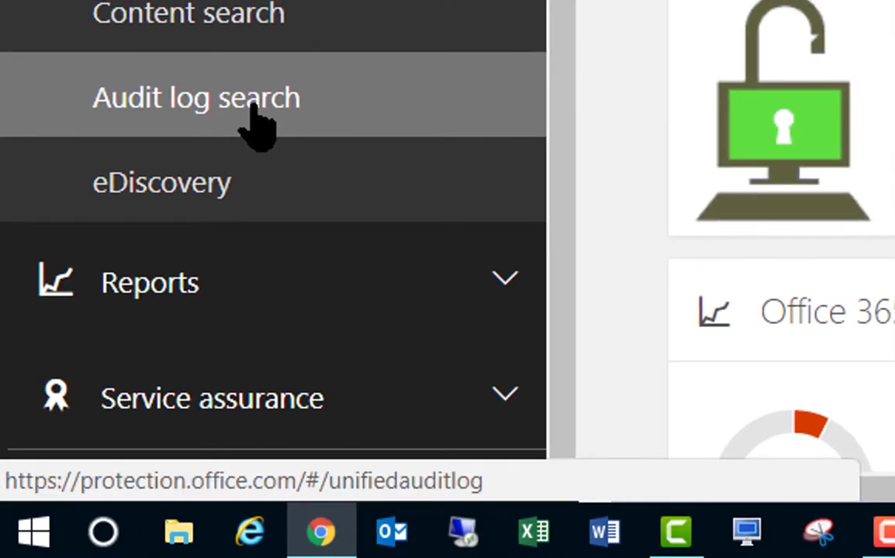
left_click(194, 96)
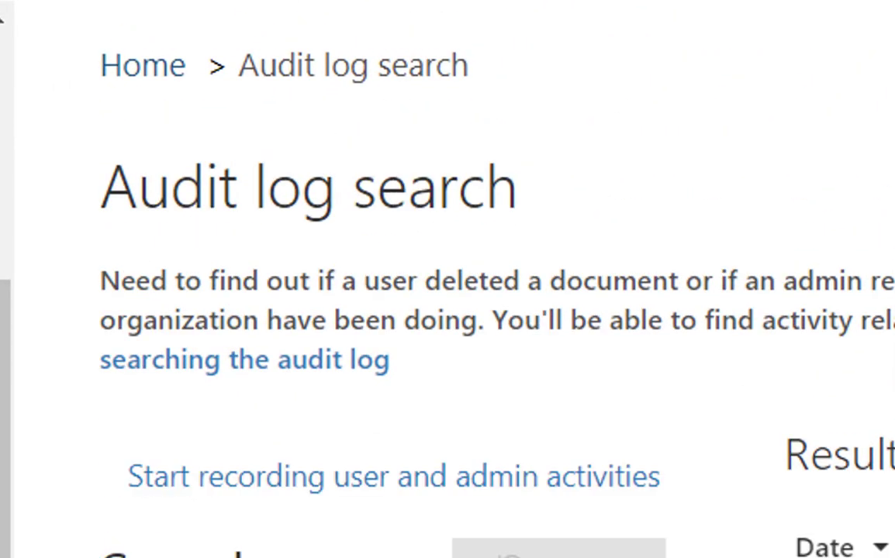
mouse_move(198, 500)
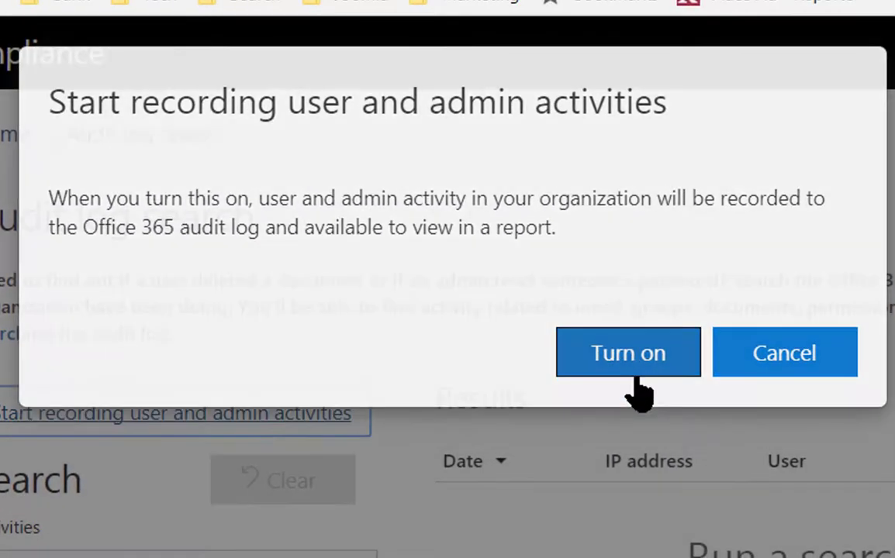
Choose 'Start recording user and admin activities' on the Audit log search page.
left_click(627, 352)
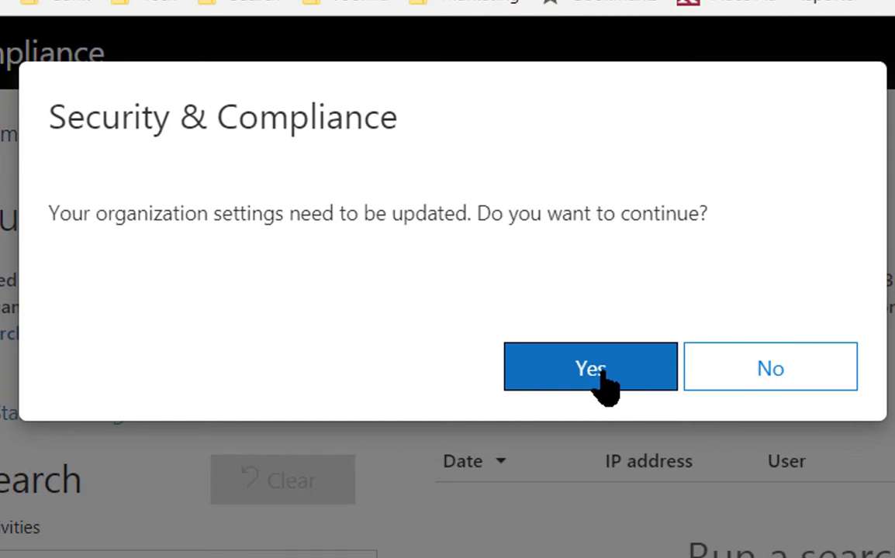
Confirm updating the organization settings to turn on activity recording.
left_click(590, 367)
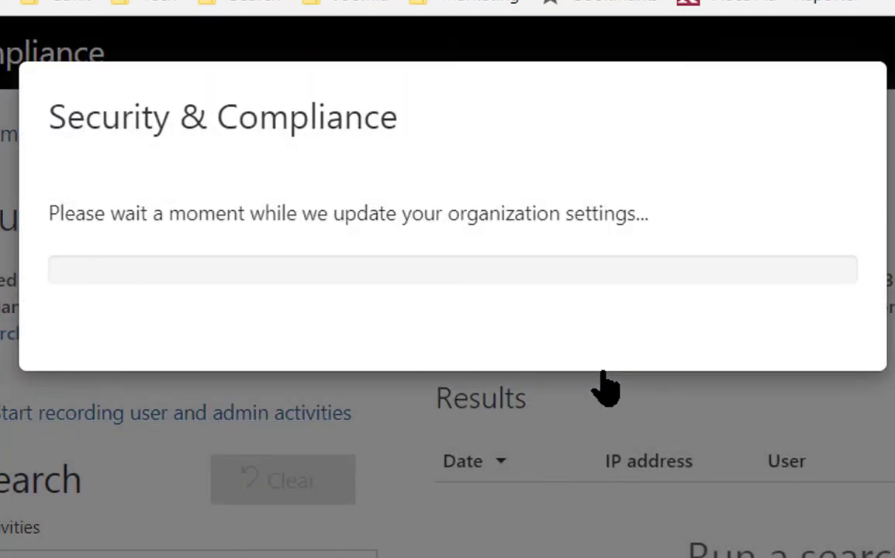